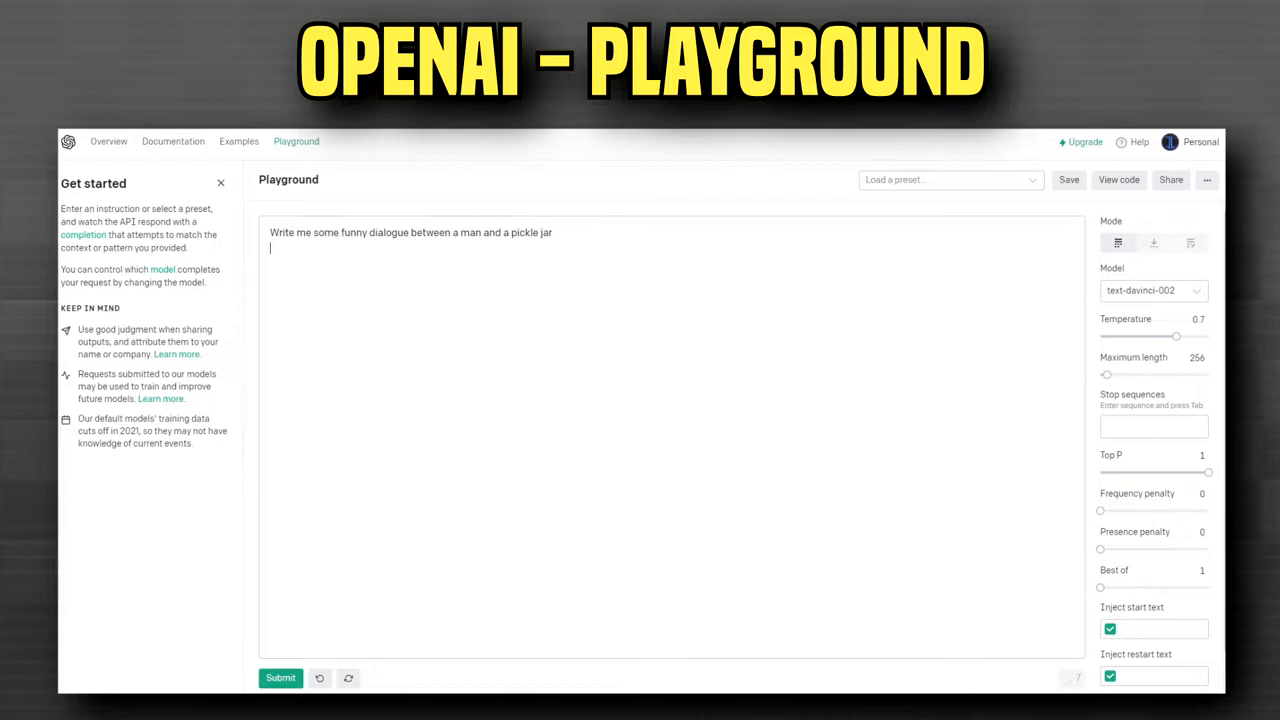
Place the cursor in the Playground prompt box to write the man-and-pickle-jar dialogue request
left_click(280, 678)
type("Write python co")
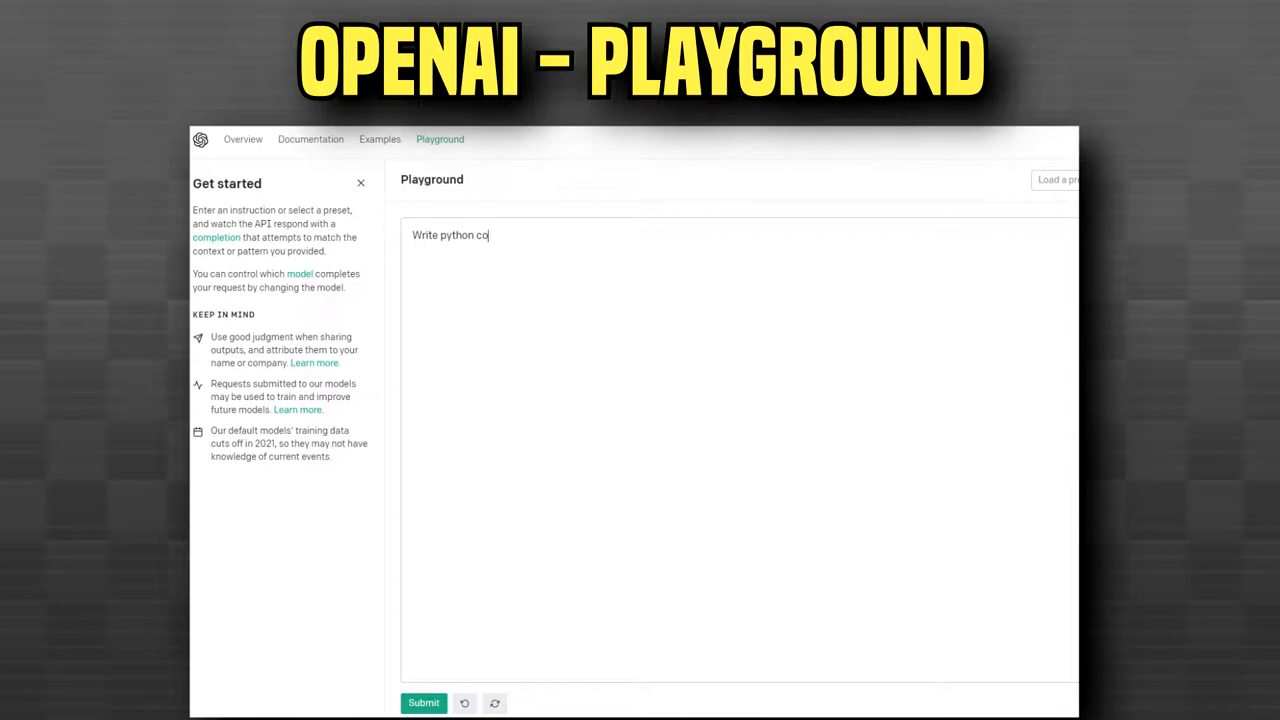
Select the prompt box to replace the dialogue request with a Python game code request
left_click(423, 702)
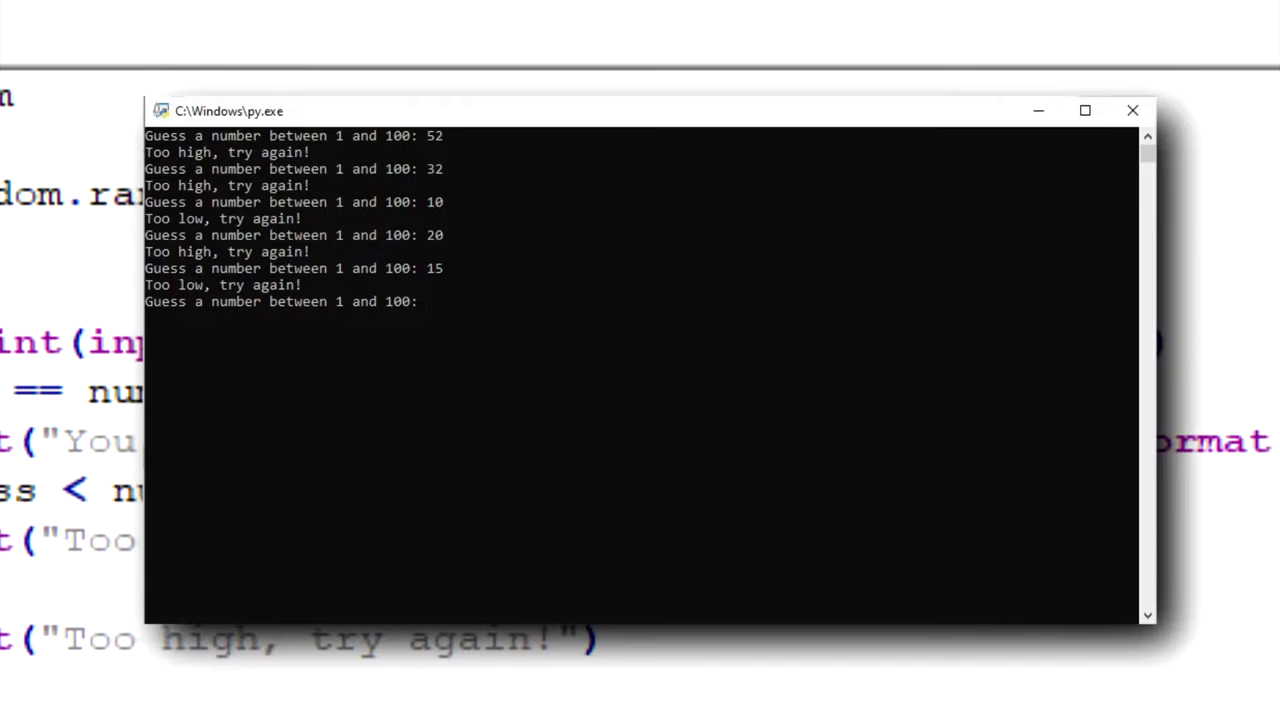
Guess 16 in the number guessing game console
type("16")
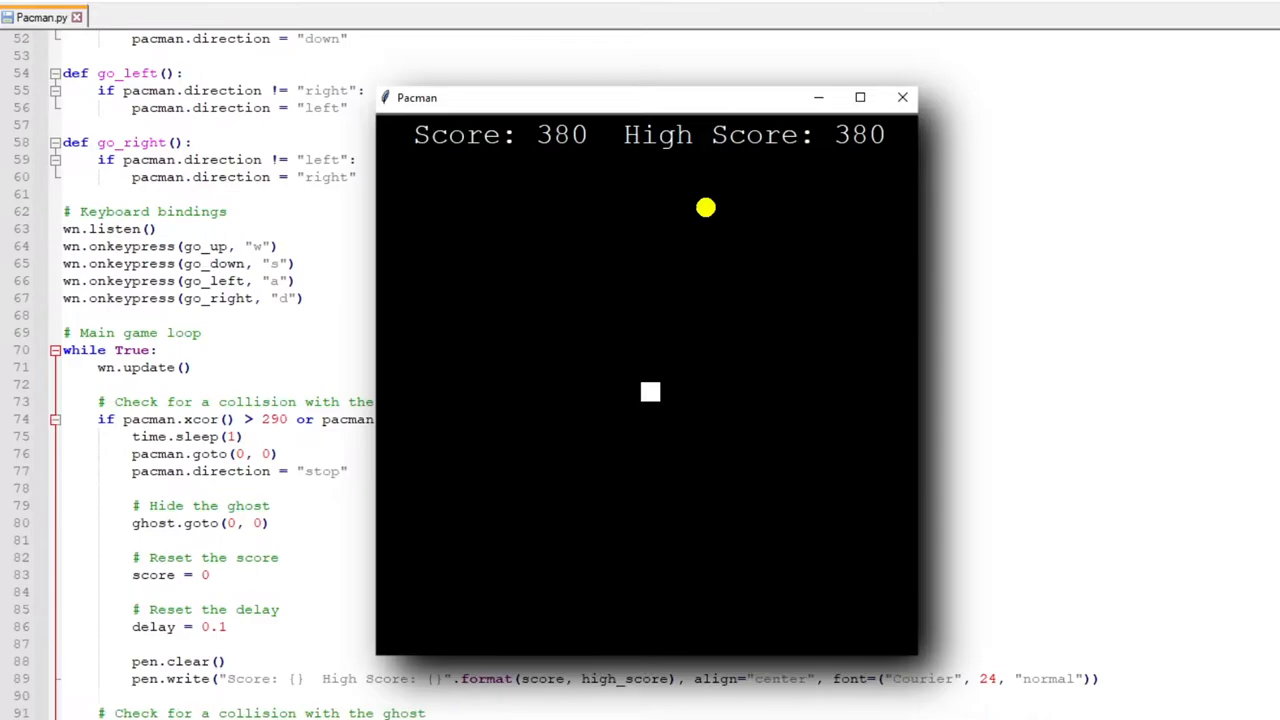
Scroll down while playing the Pac-Man clone toward a score of 380
scroll("down", 3)
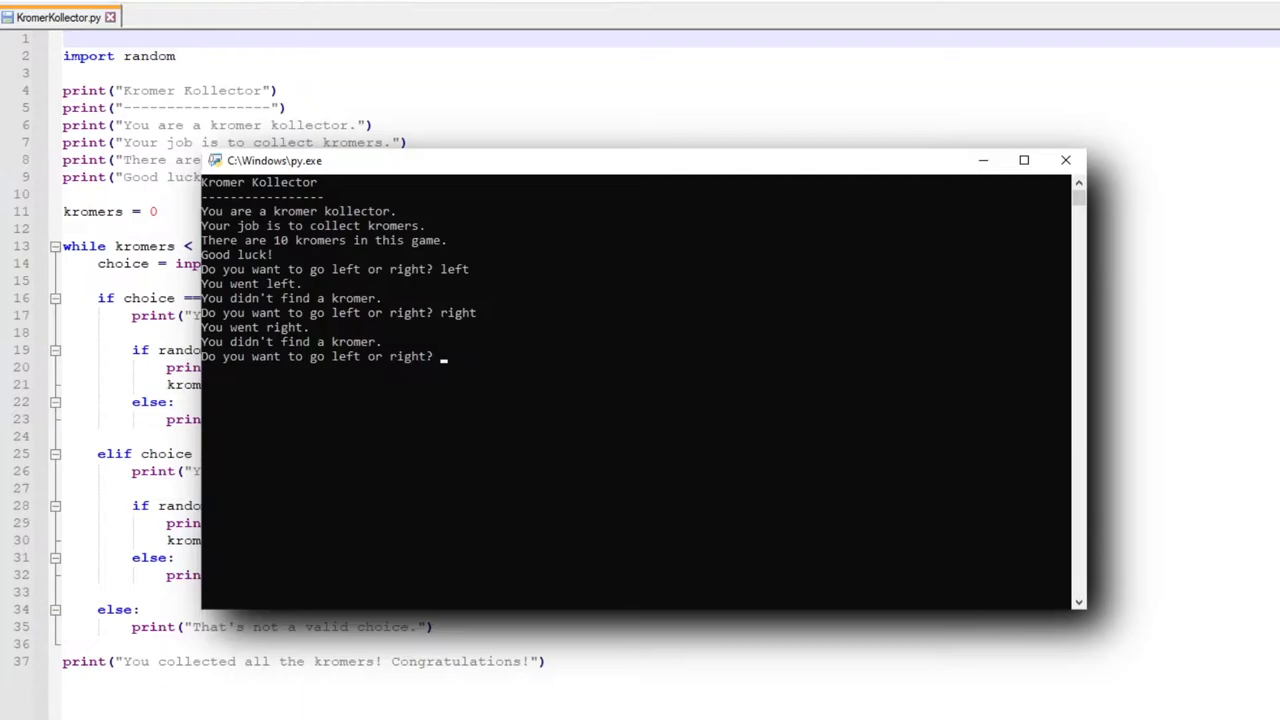
Answer 'left' at the Kromer Kollector direction prompt
type("left")
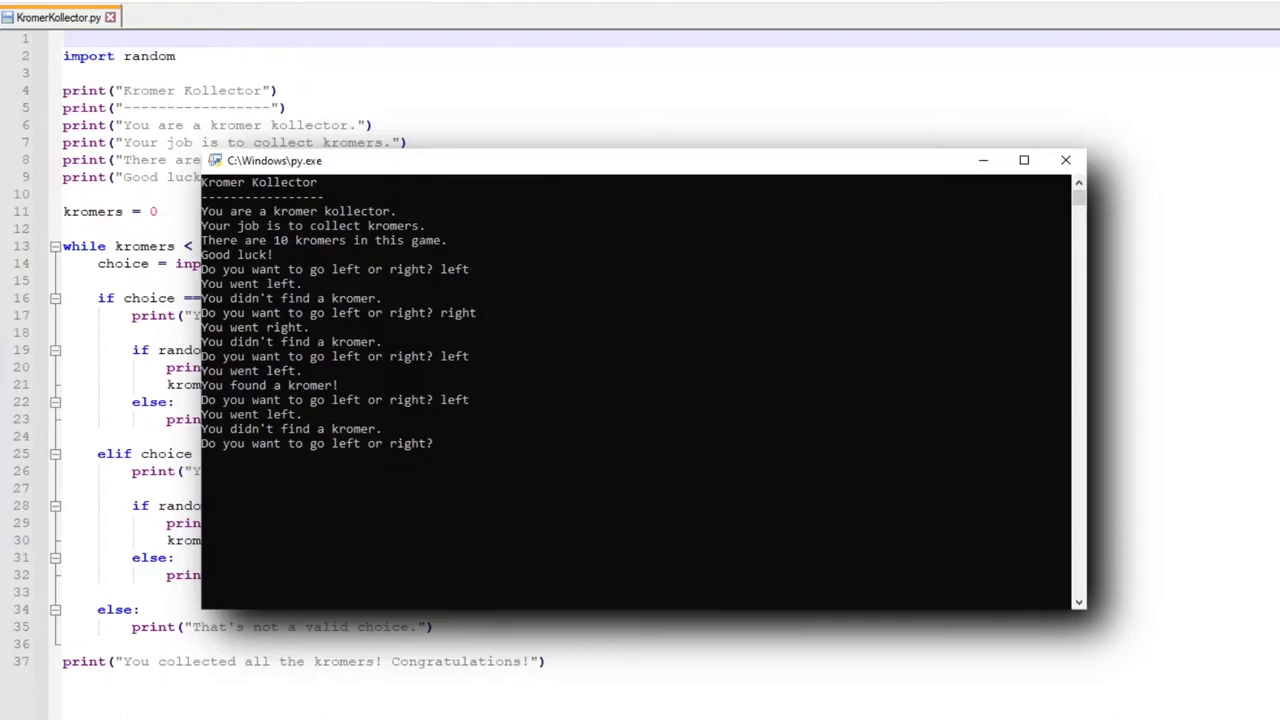